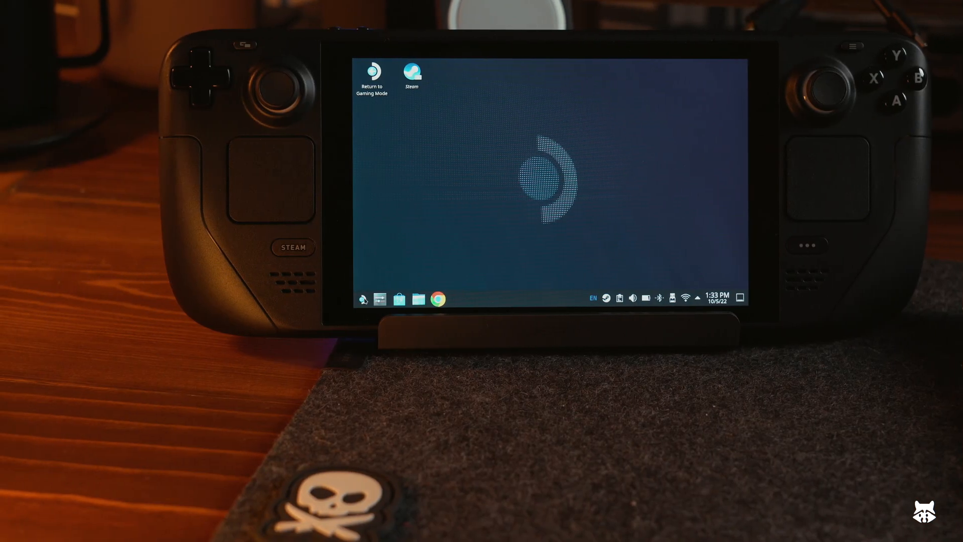
mouse_move(436, 201)
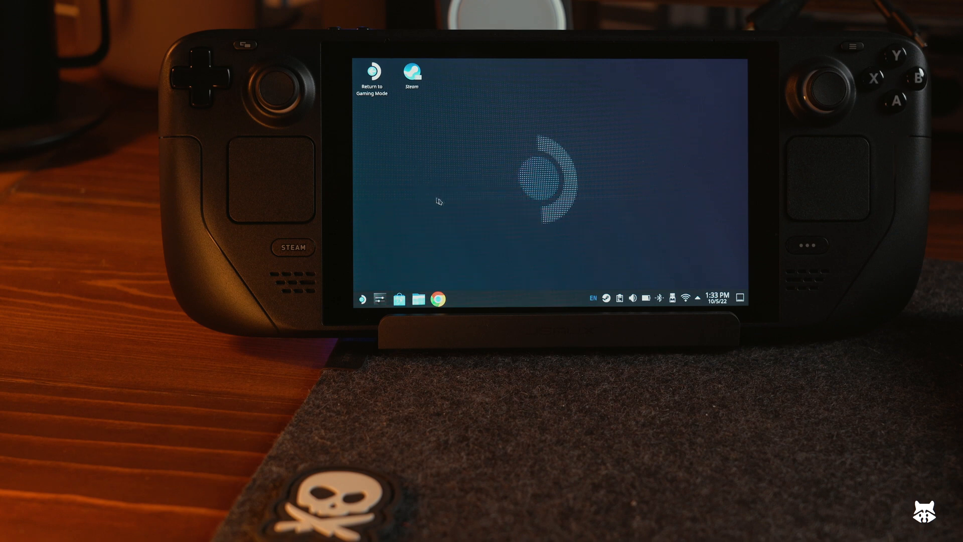
mouse_move(482, 183)
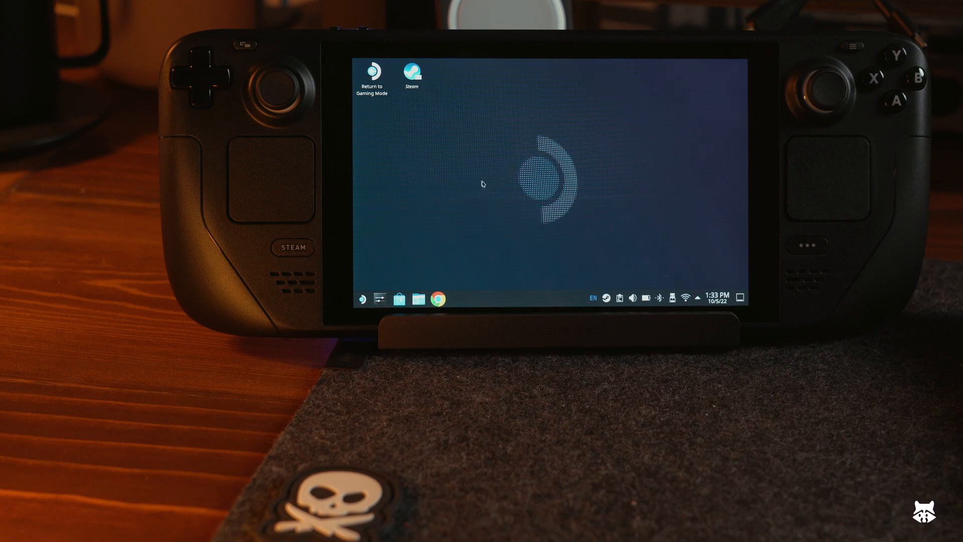
mouse_move(412, 153)
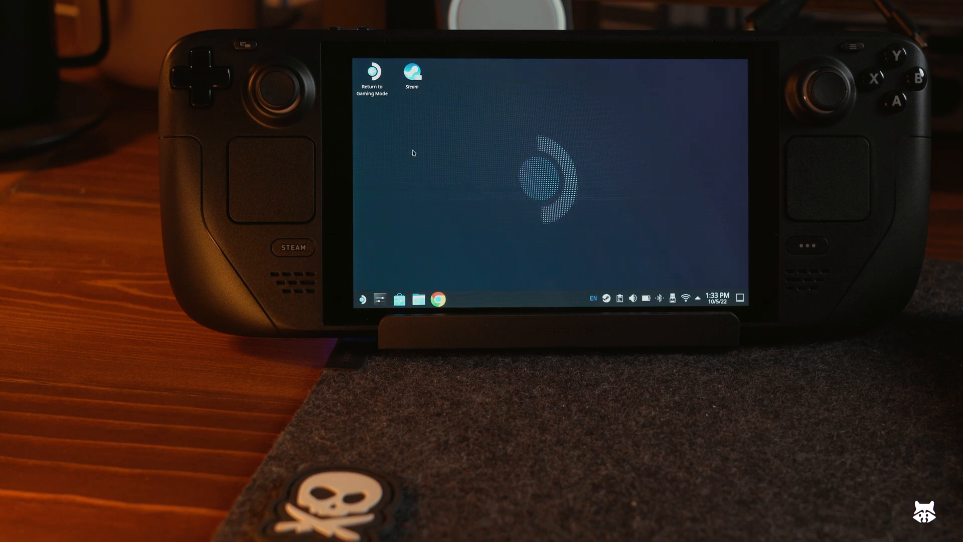
mouse_move(452, 172)
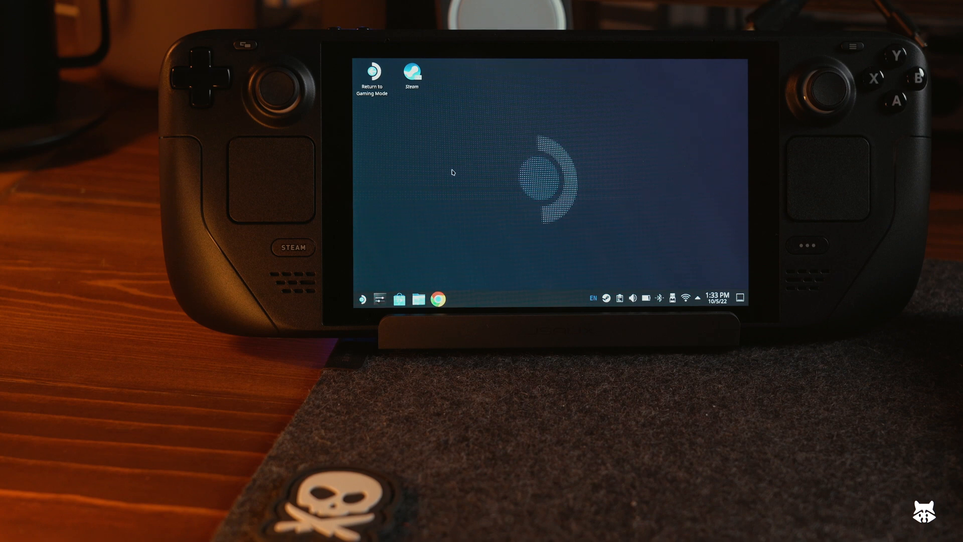
mouse_move(488, 209)
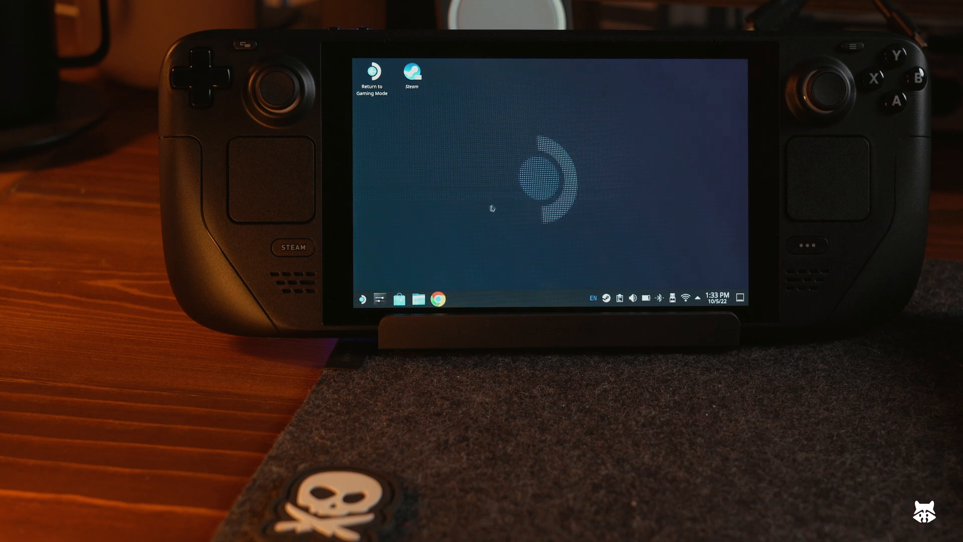
mouse_move(481, 168)
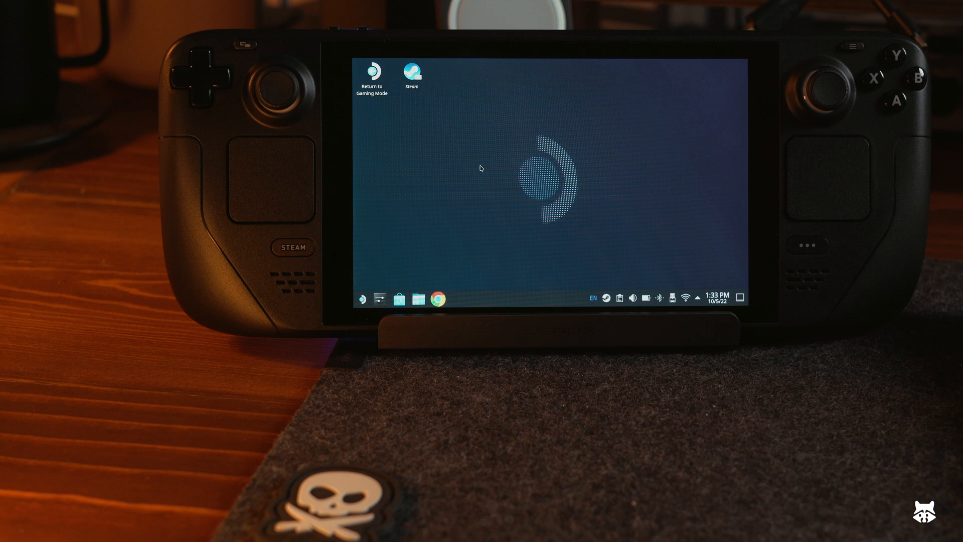
Step: Browse the primary microSD card in Dolphin, into Origin > The Sims 4
click(418, 299)
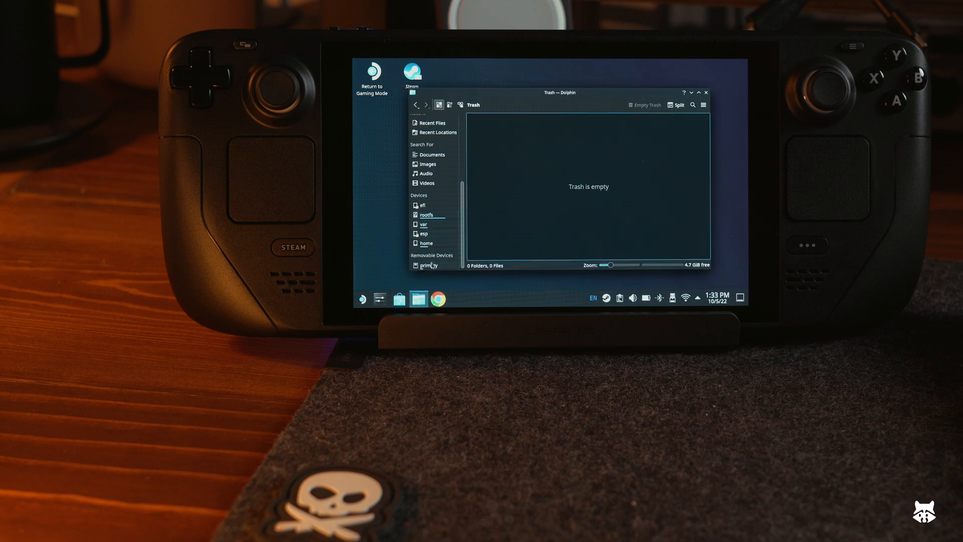
click(429, 264)
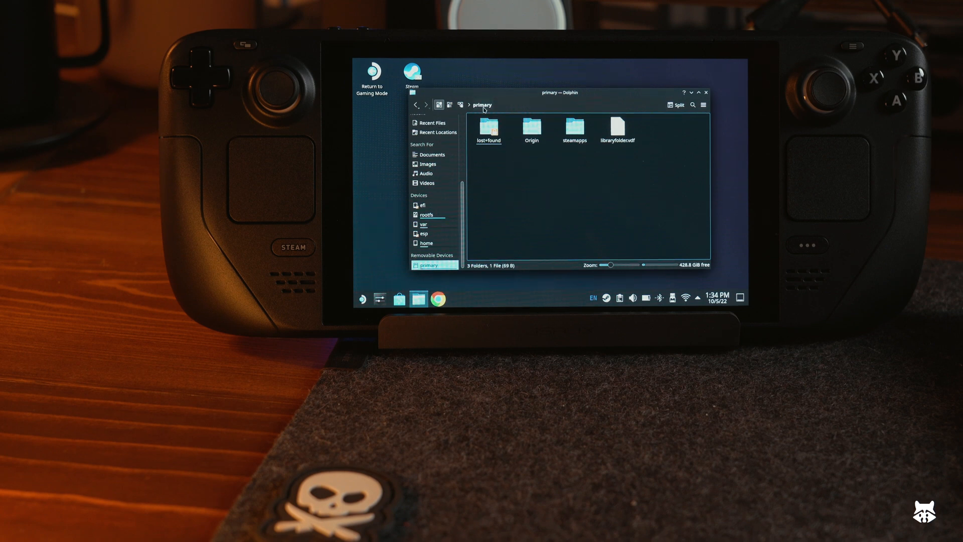
mouse_move(427, 266)
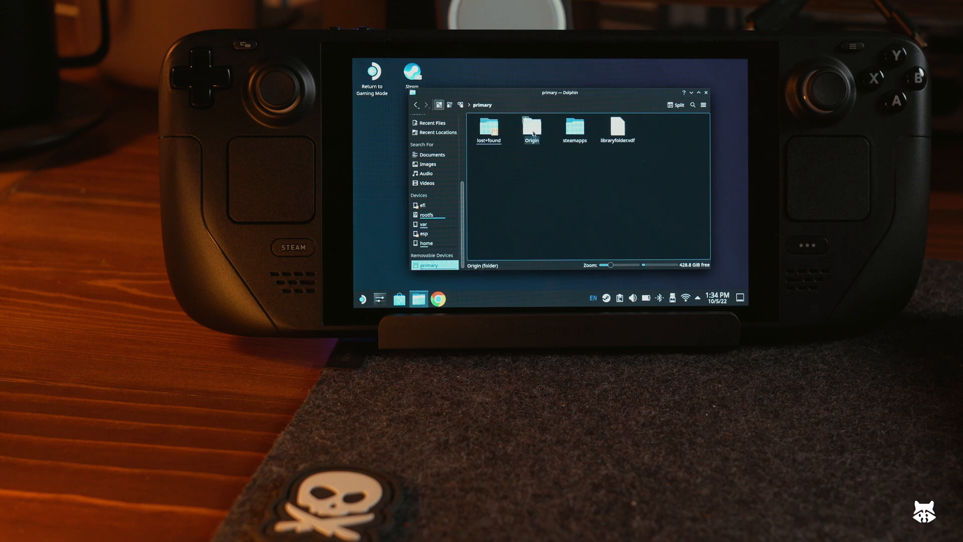
double_click(530, 127)
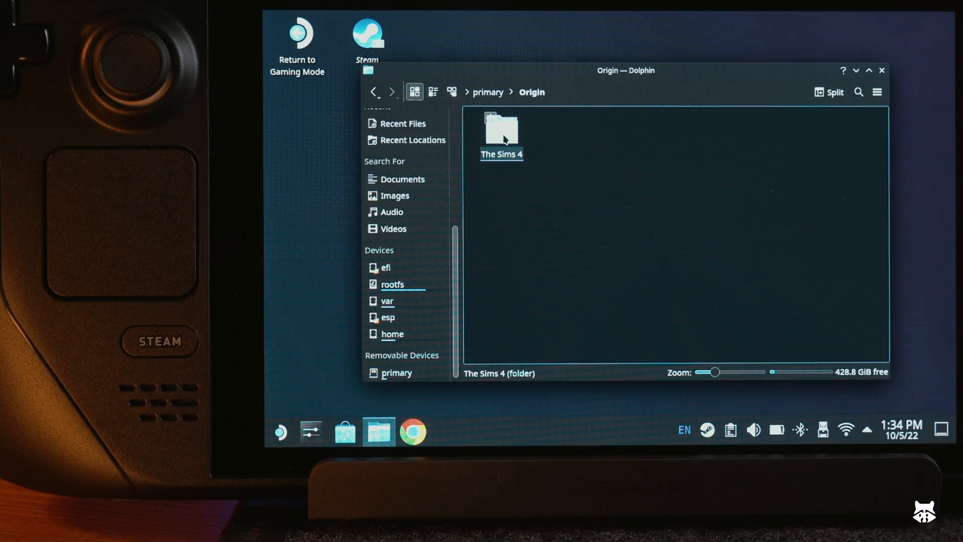
double_click(501, 128)
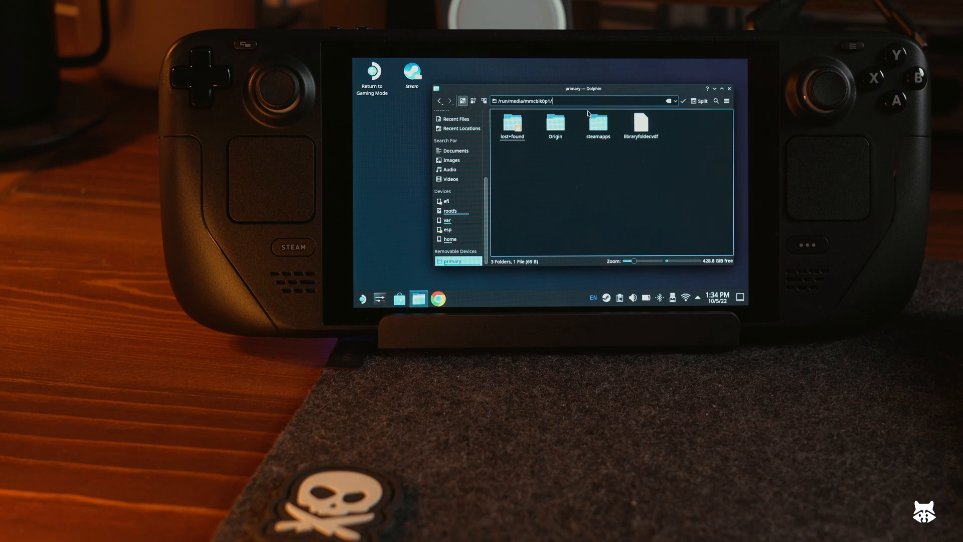
mouse_move(594, 279)
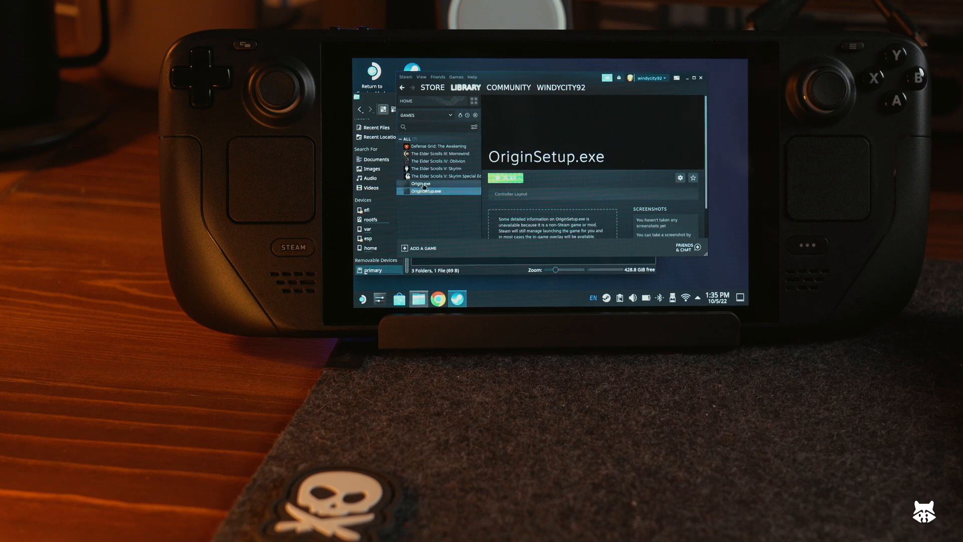
Step: Select Origin.exe among the non-Steam games in the Steam library
click(421, 183)
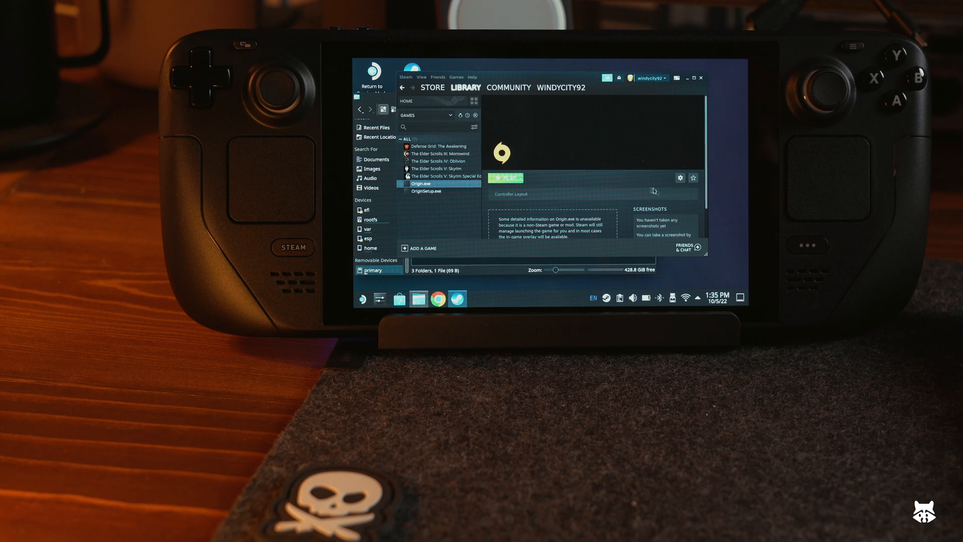
Step: Set Origin.exe launch options to STEAM_COMPAT_MOUNTS=/run/media/mmcblk0p1/ %command%
click(679, 177)
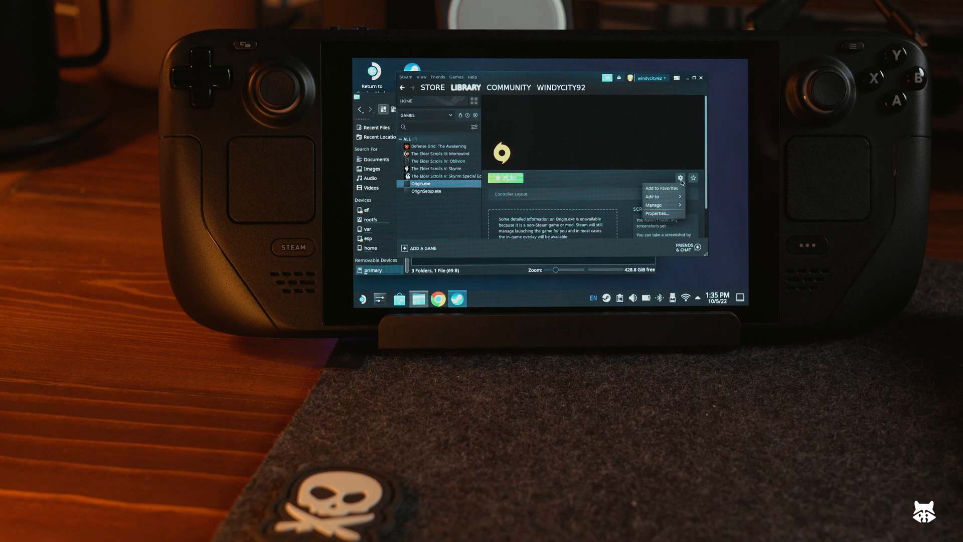
click(657, 213)
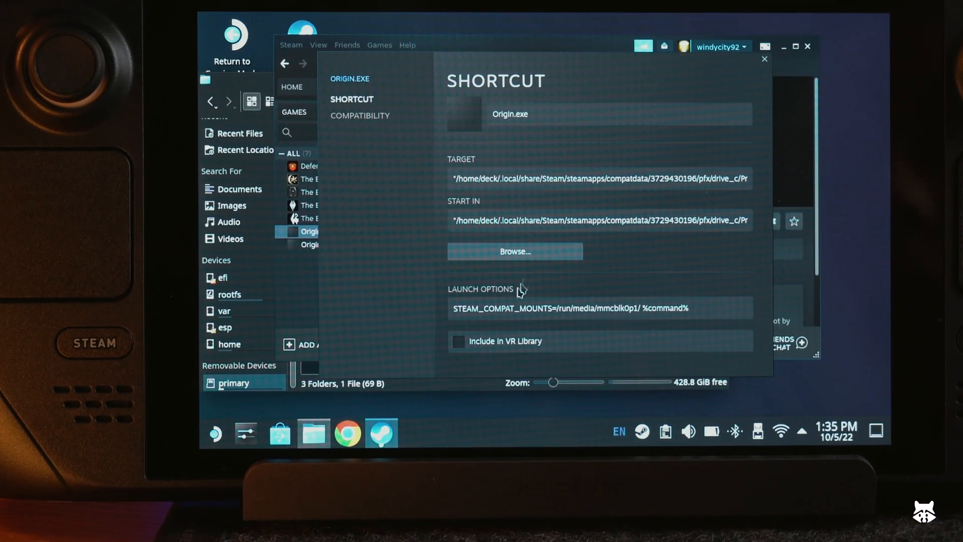
mouse_move(478, 324)
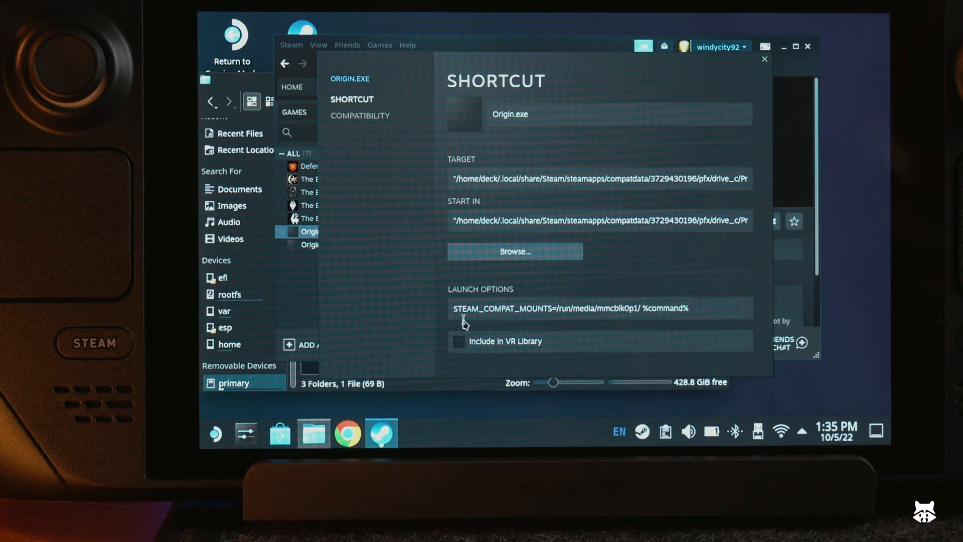
mouse_move(507, 332)
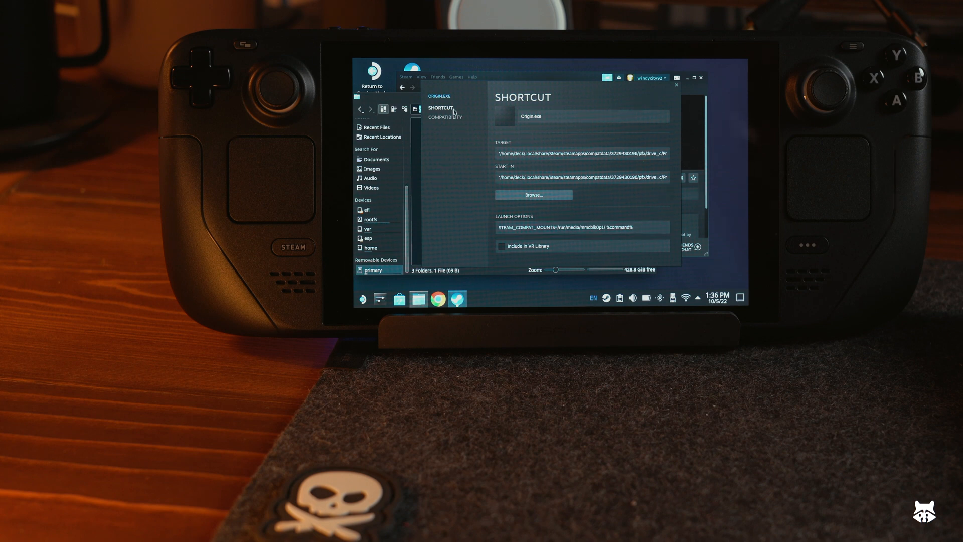
Step: Force Proton 7.0-4 for Origin.exe and close its Properties window
click(444, 117)
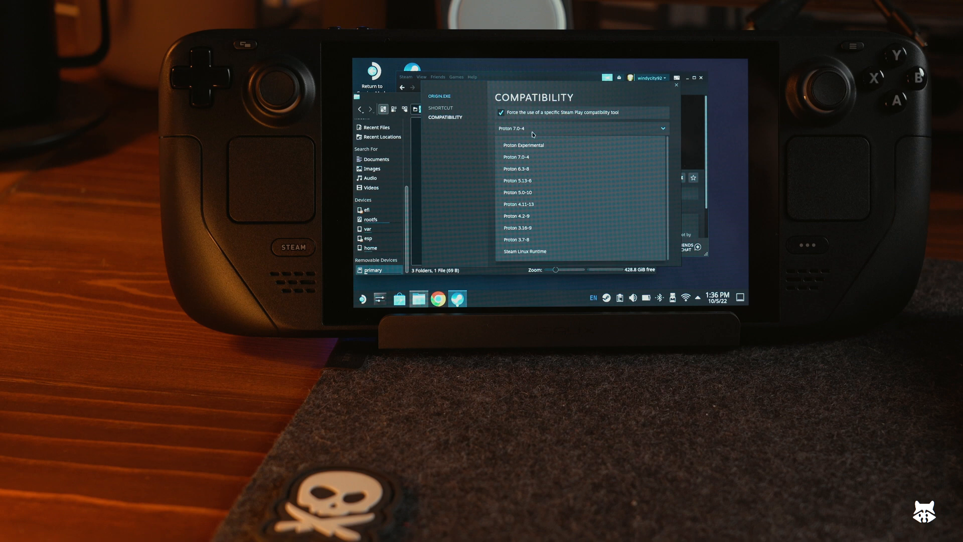
mouse_move(540, 145)
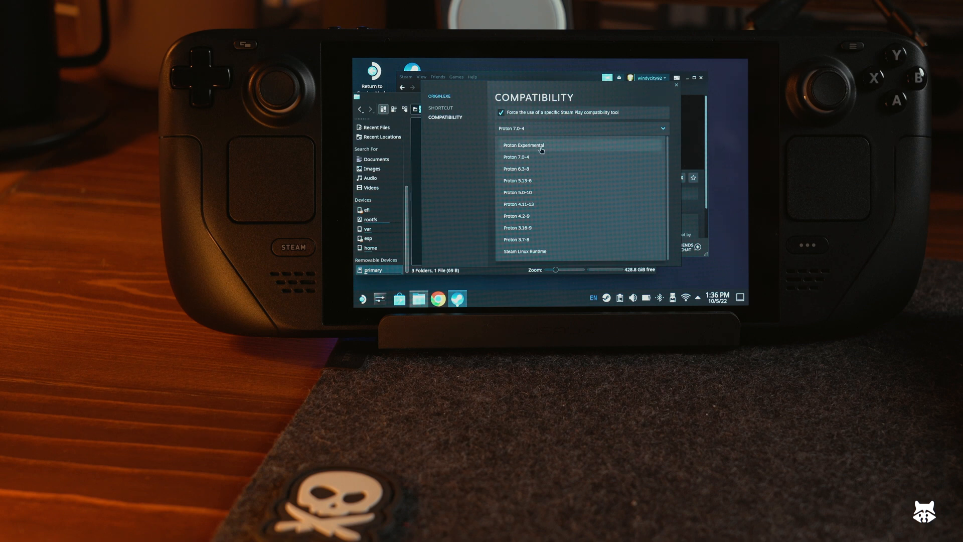
mouse_move(660, 105)
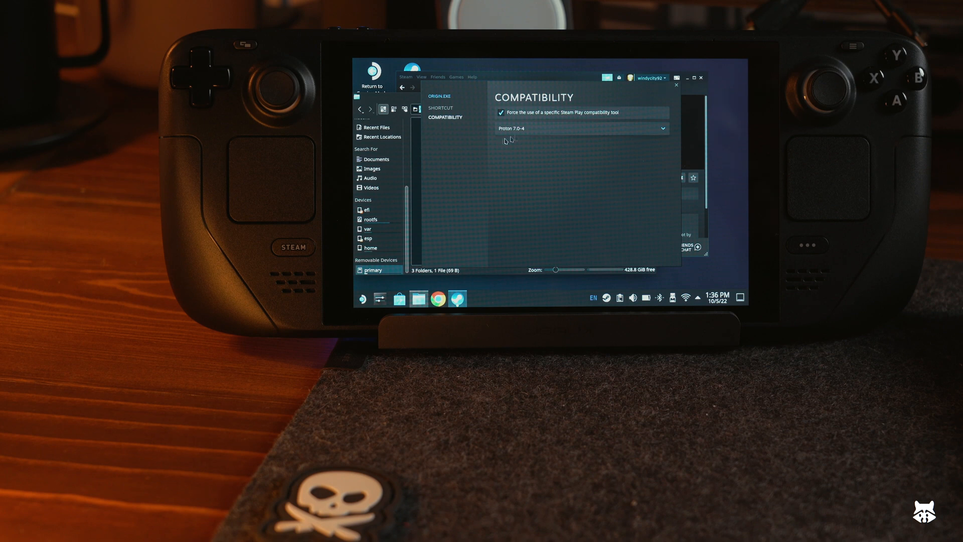
mouse_move(522, 143)
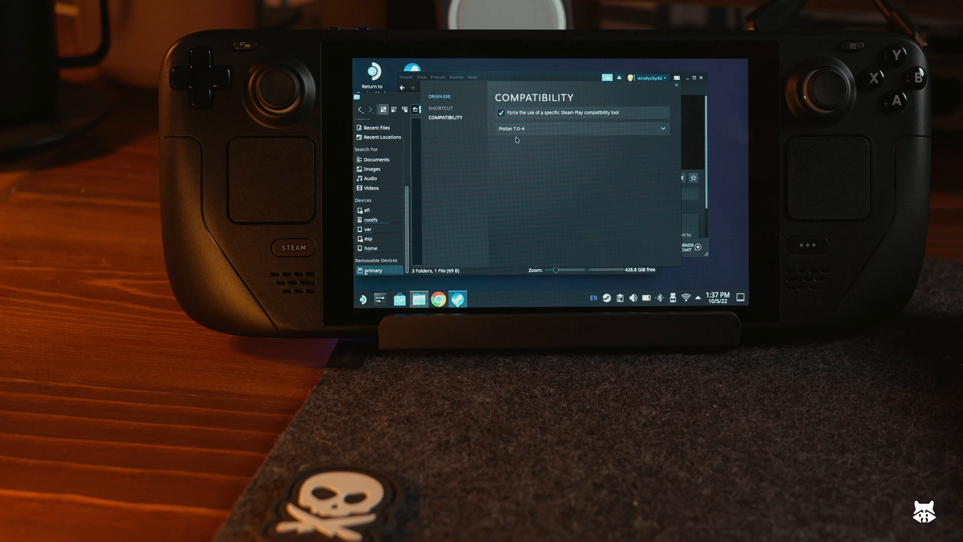
mouse_move(527, 115)
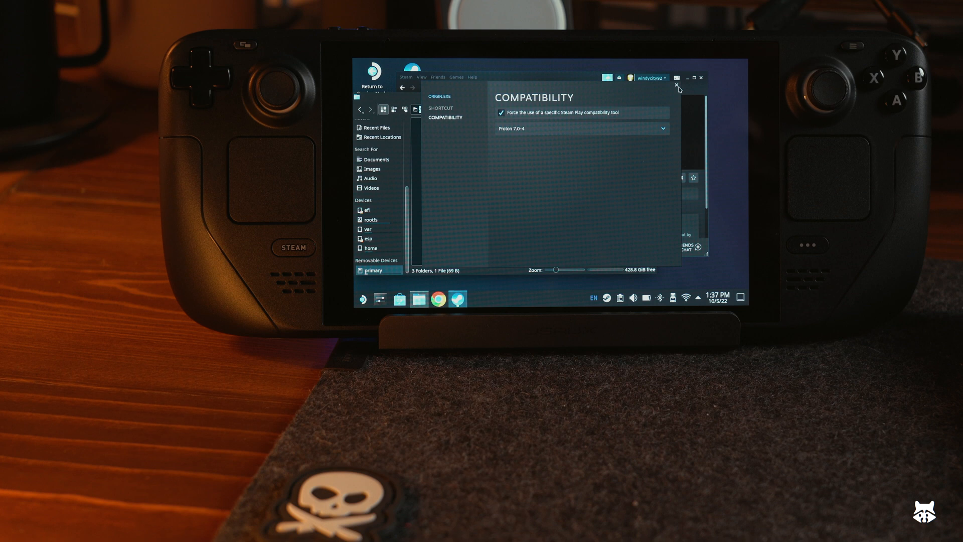
click(676, 85)
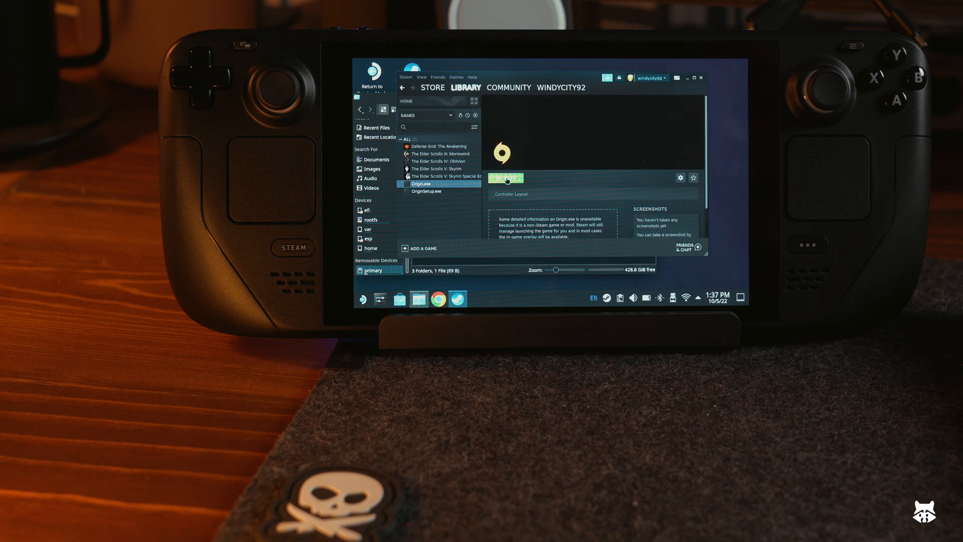
Step: Launch Origin from the Origin.exe shortcut's Play button in Steam
click(505, 178)
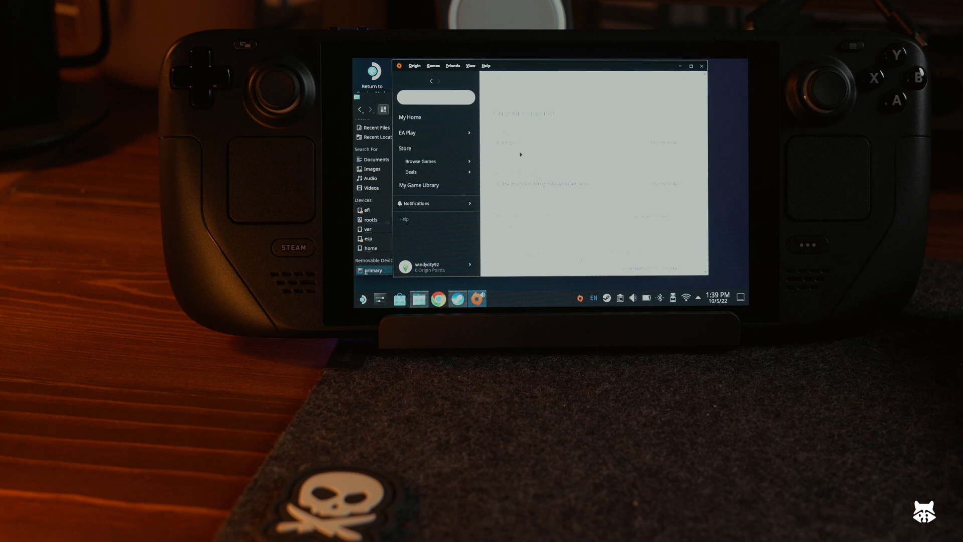
mouse_move(524, 144)
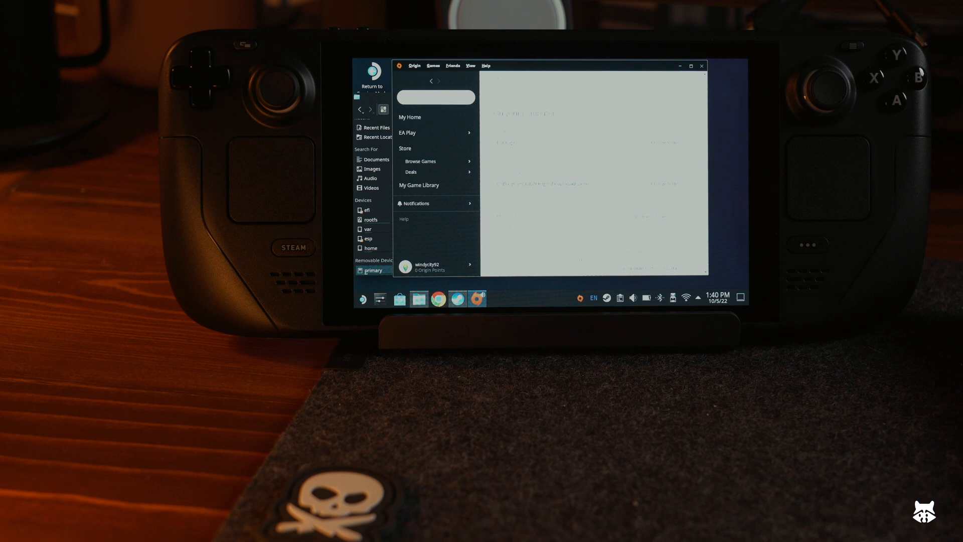
mouse_move(493, 176)
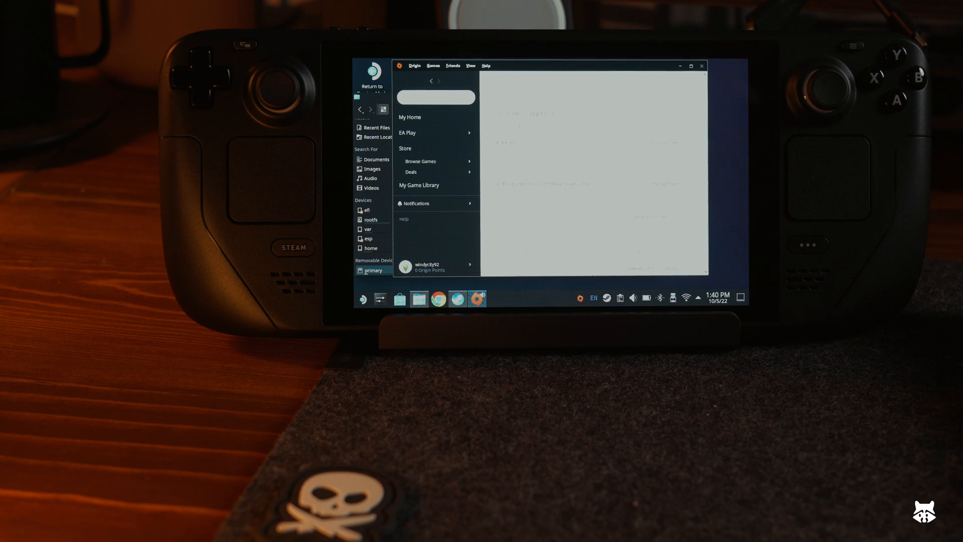
mouse_move(587, 151)
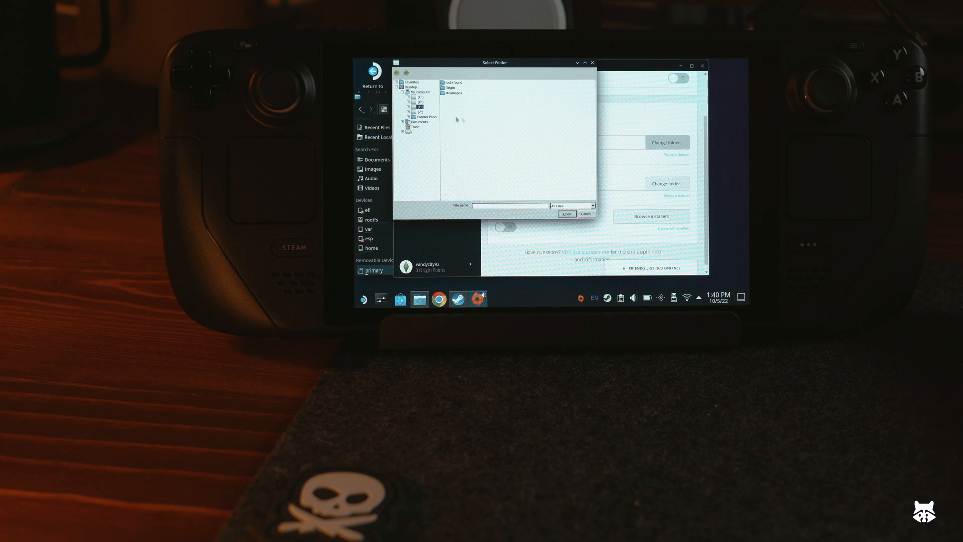
Step: Choose E:\Origin as the game library folder in the Select Folder dialog
click(419, 96)
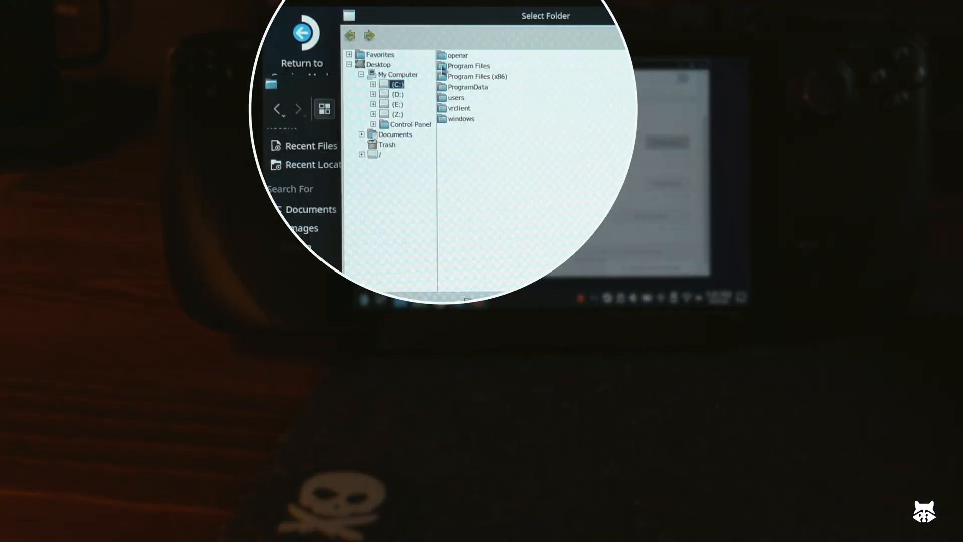
click(397, 95)
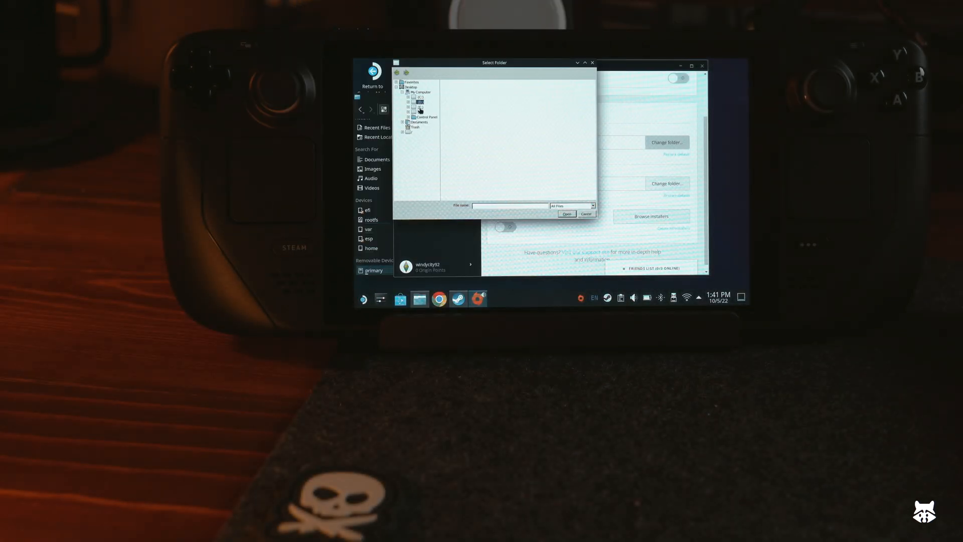
click(420, 101)
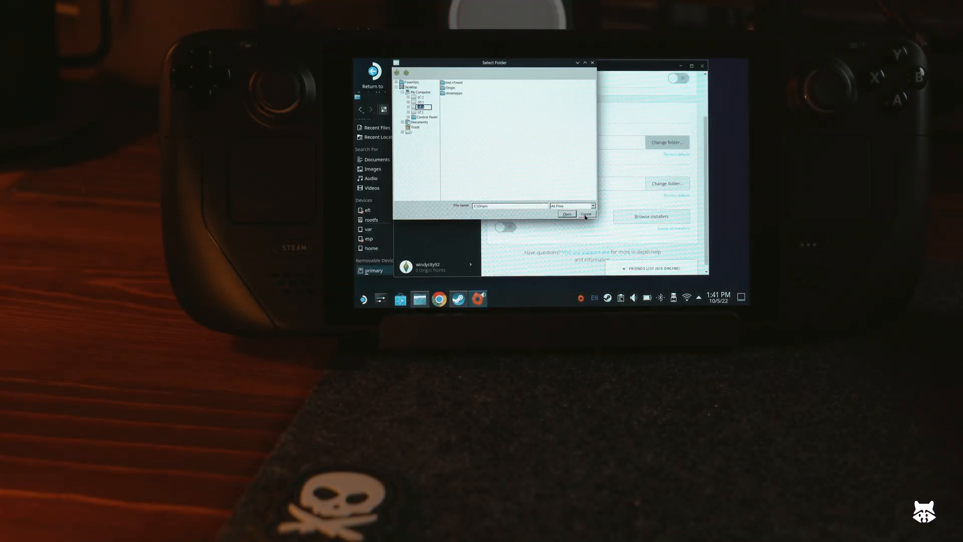
click(585, 213)
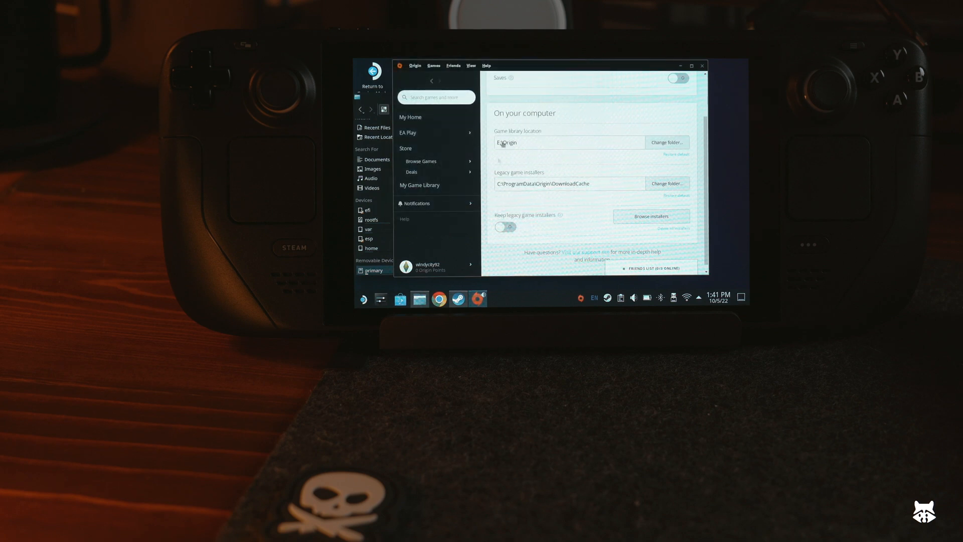
mouse_move(560, 181)
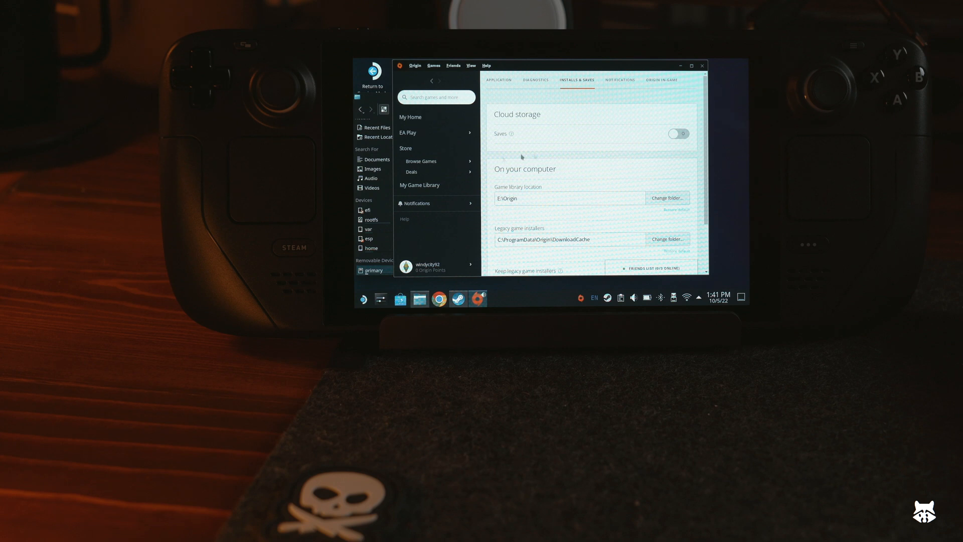
Step: Show My Game Library, listing The Sims 4 and The Sims
click(419, 185)
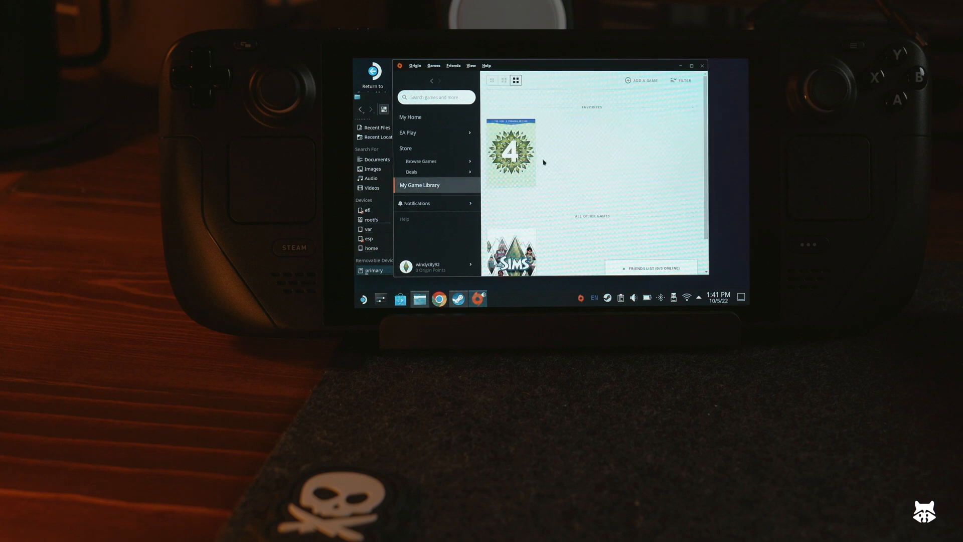